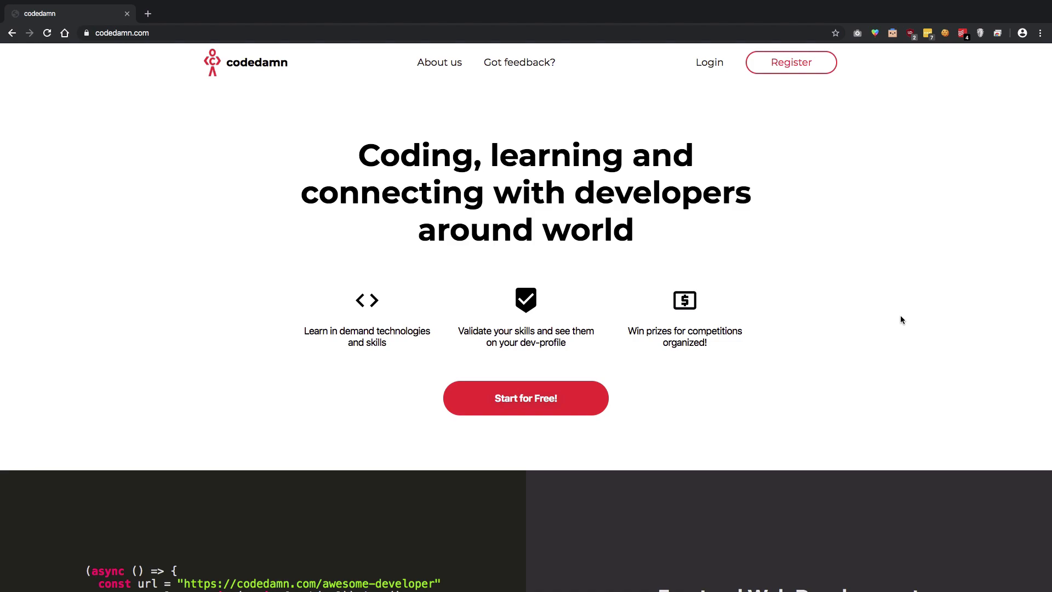
{"action": "mouse_move", "coordinate": [186, 61]}
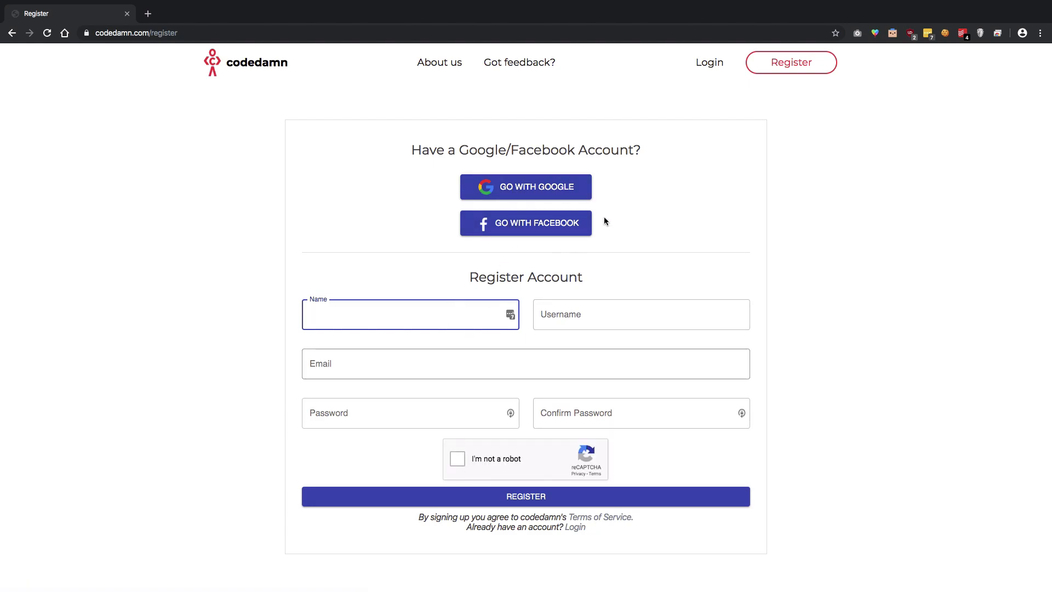
Step: Switch from the registration form to the codedamn login page
{"action": "left_click", "coordinate": [708, 62]}
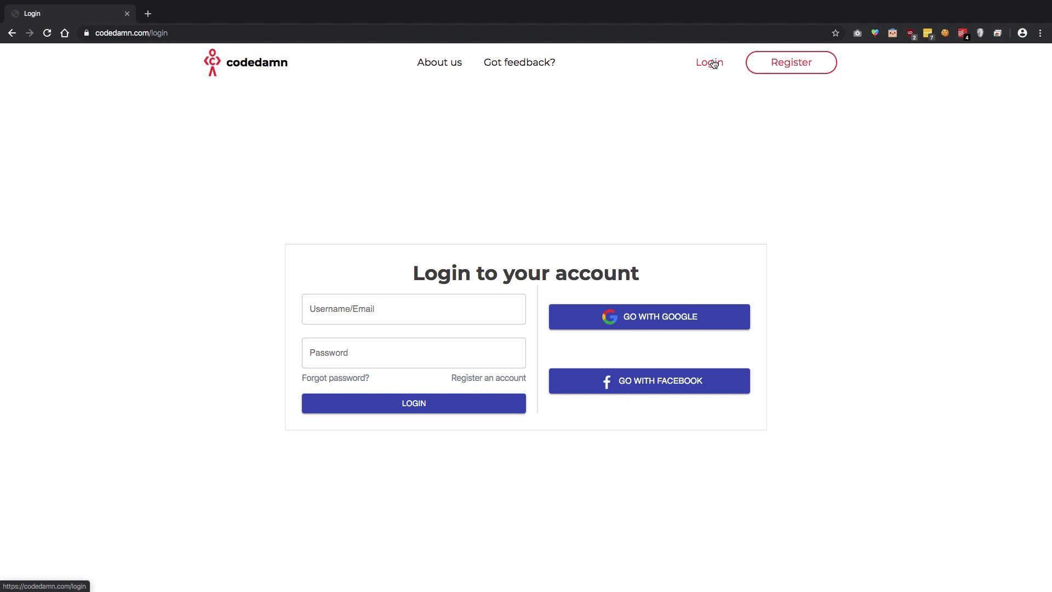
{"action": "mouse_move", "coordinate": [629, 329]}
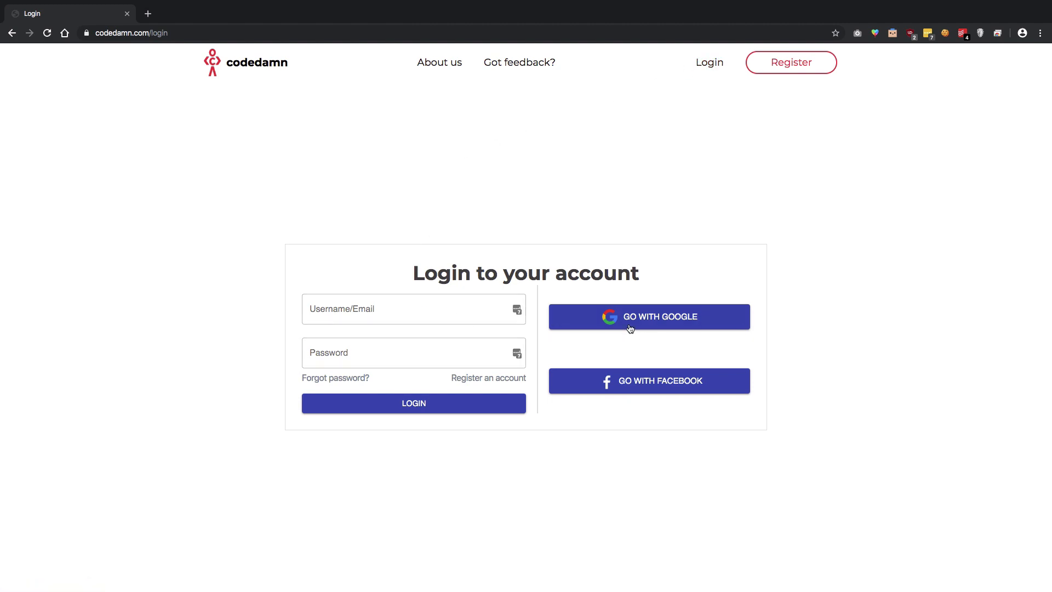
Step: Sign in with Google using the first account in the account list
{"action": "left_click", "coordinate": [648, 316]}
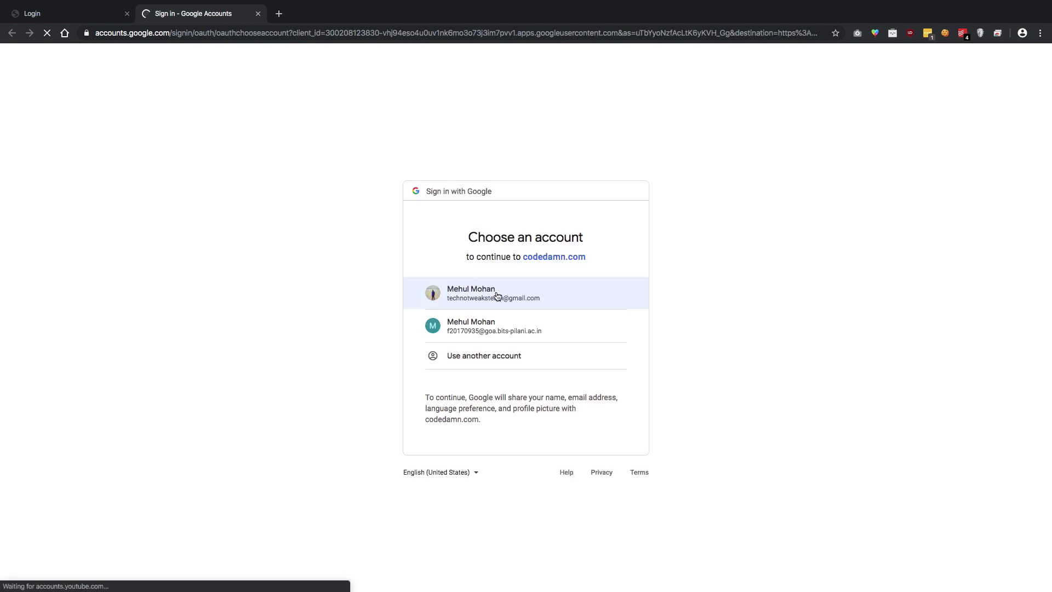
{"action": "left_click", "coordinate": [525, 292]}
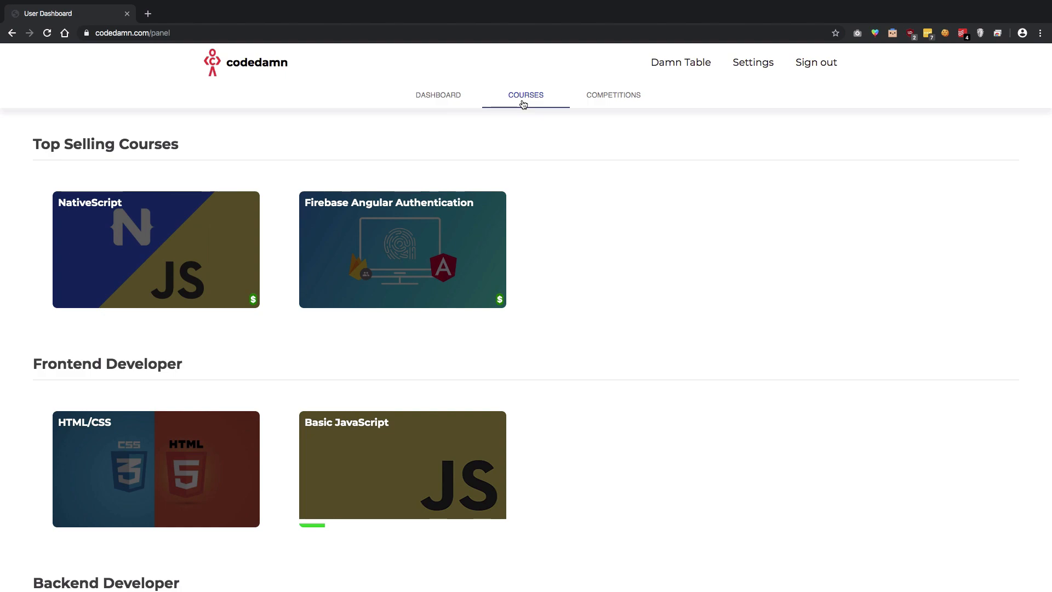
Step: Open the Competitions section and highlight, then deselect, the November 2019 date range
{"action": "left_click", "coordinate": [613, 95]}
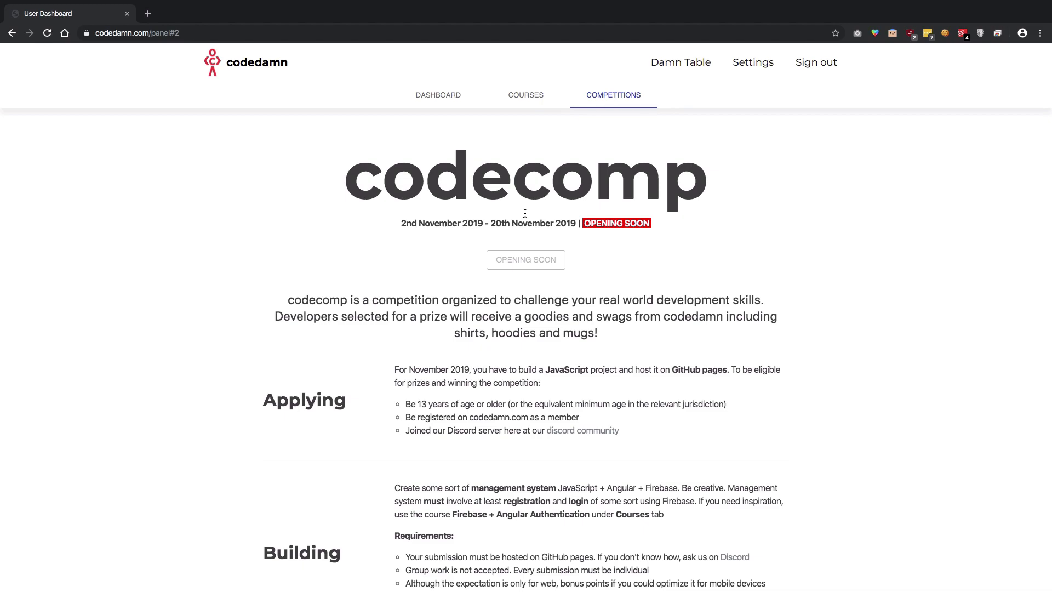
{"action": "mouse_move", "coordinate": [544, 201]}
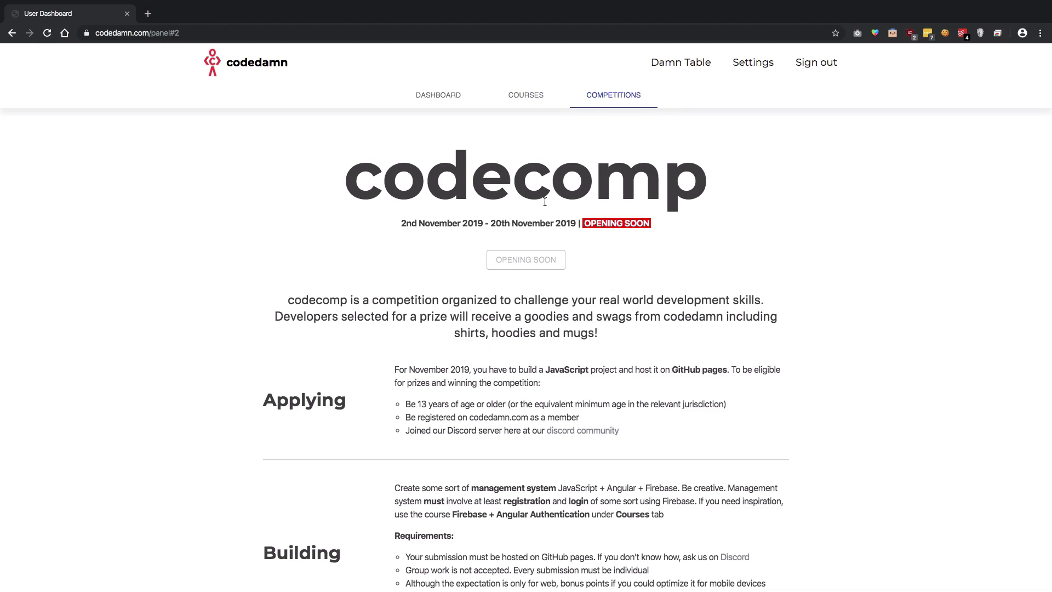
{"action": "double_click", "coordinate": [407, 223]}
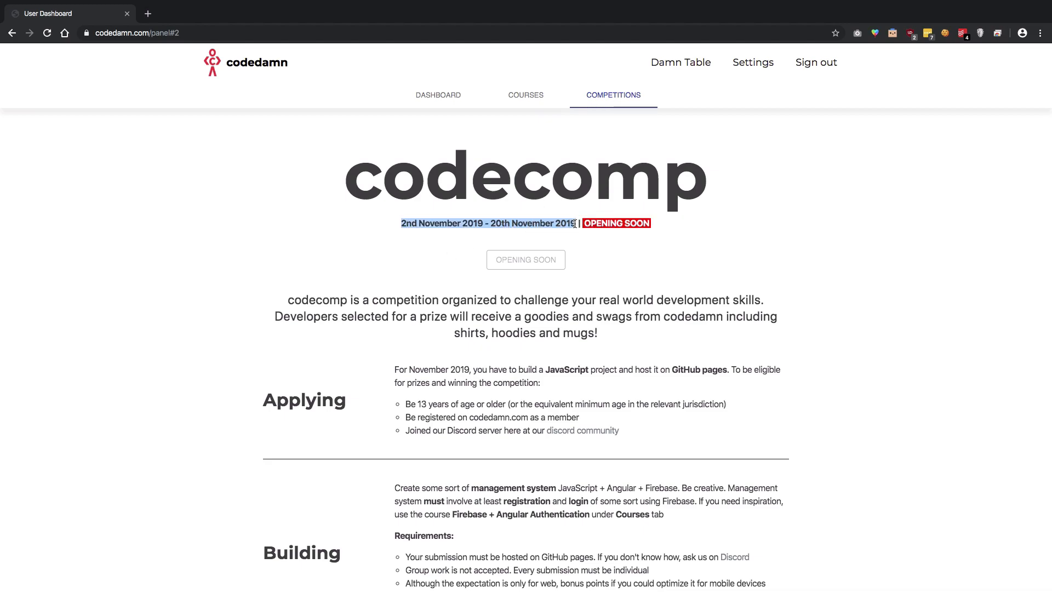
{"action": "left_click", "coordinate": [647, 264]}
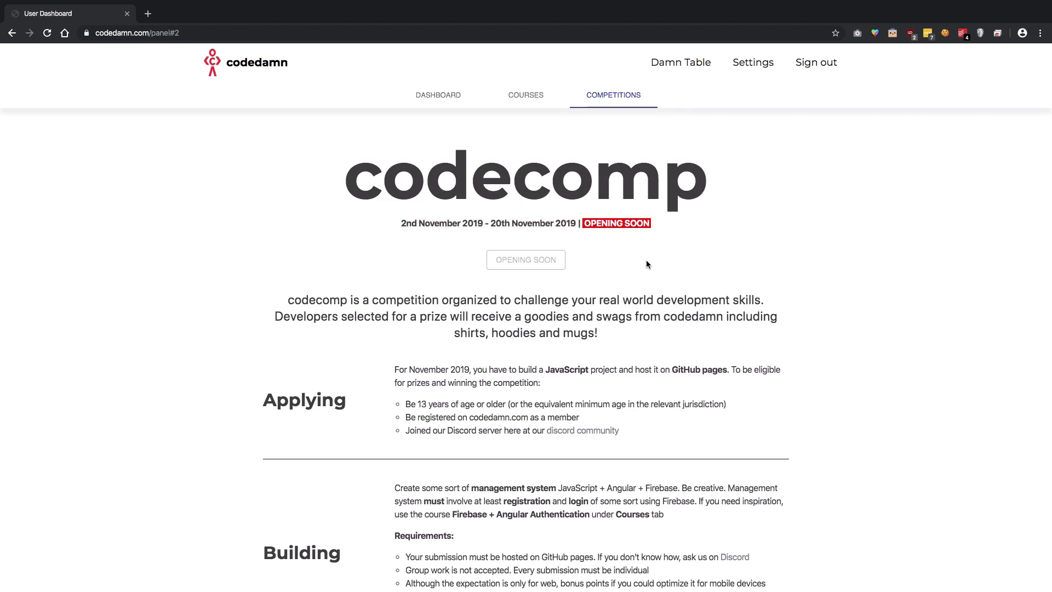
{"action": "scroll", "scroll_direction": "down", "scroll_amount": 3}
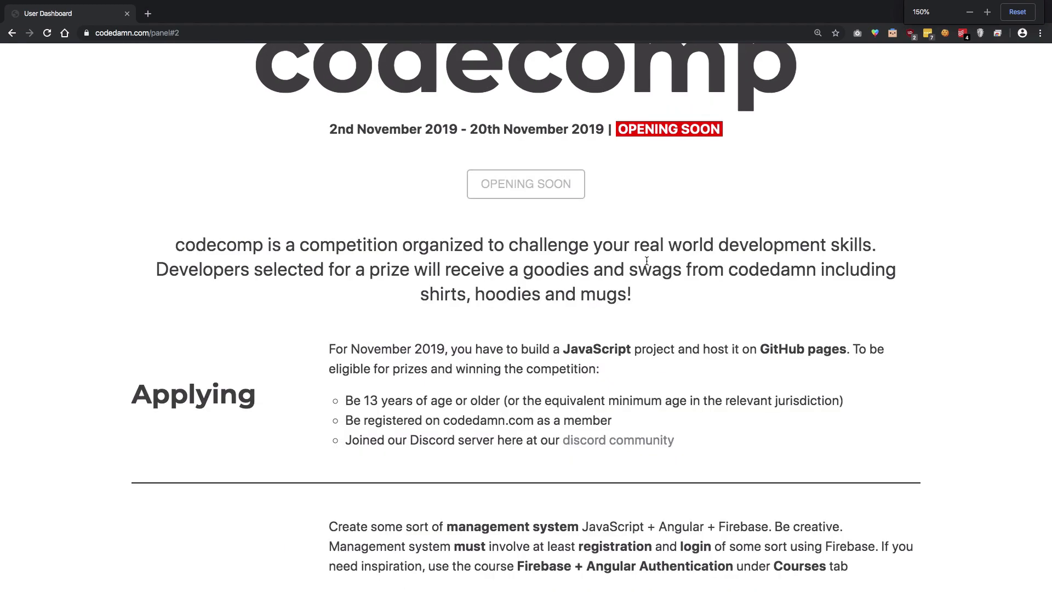
{"action": "scroll", "scroll_direction": "down", "scroll_amount": 3}
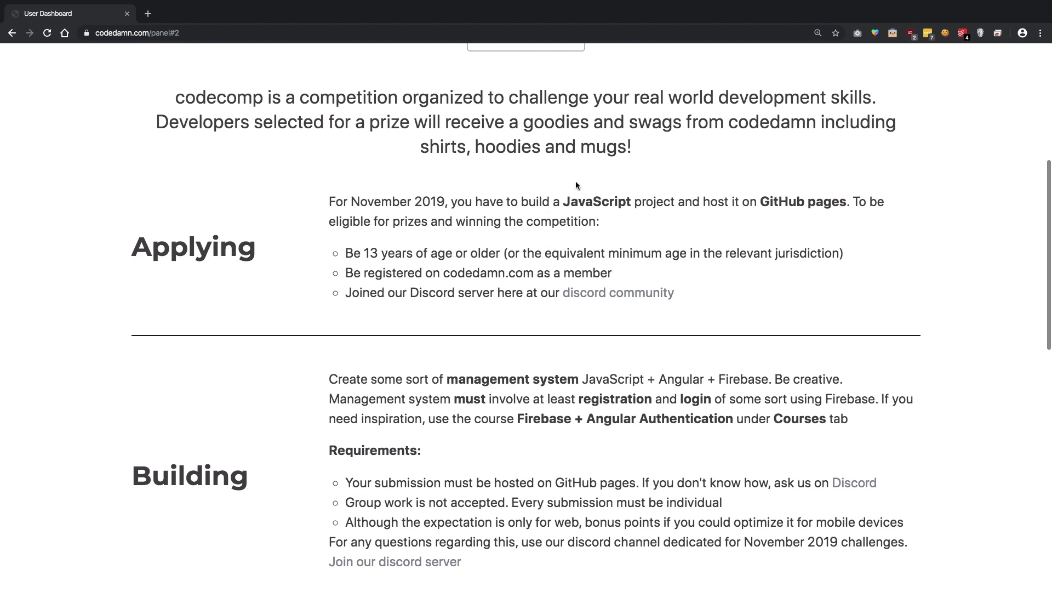
{"action": "scroll", "scroll_direction": "down", "scroll_amount": 3}
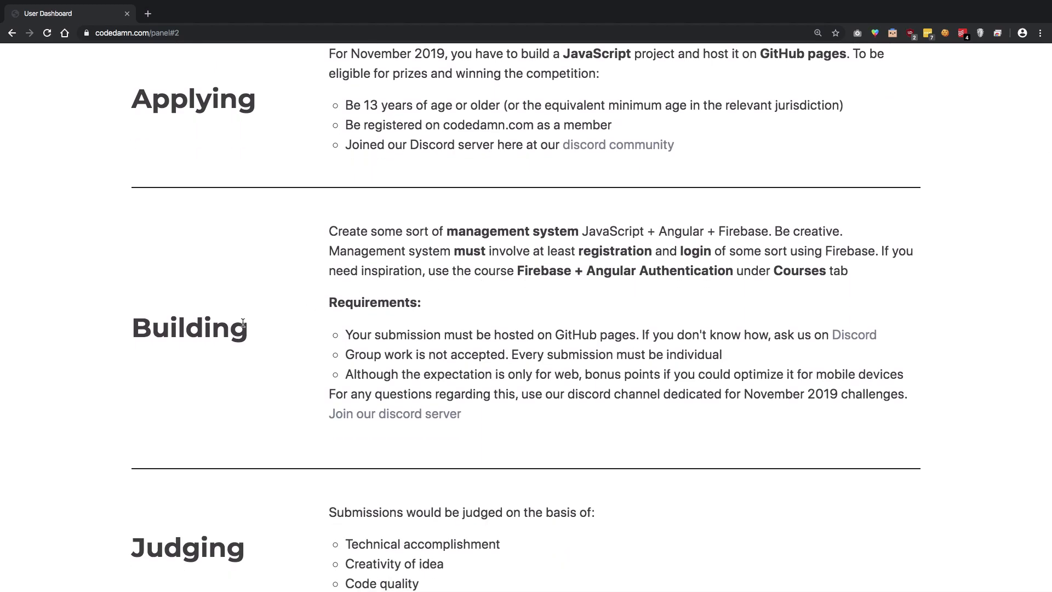
{"action": "mouse_move", "coordinate": [401, 212]}
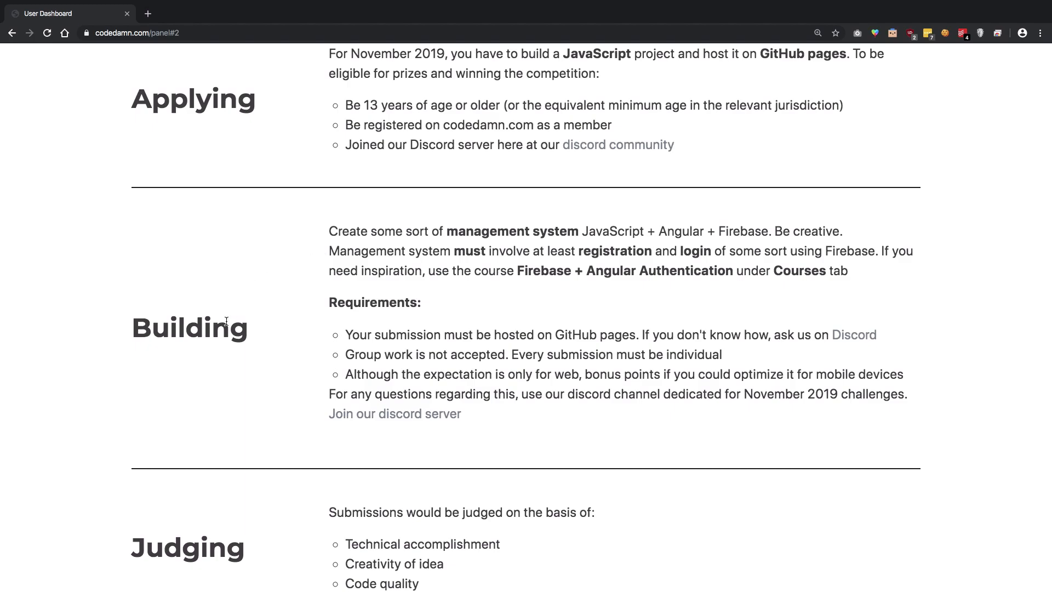
{"action": "mouse_move", "coordinate": [470, 229]}
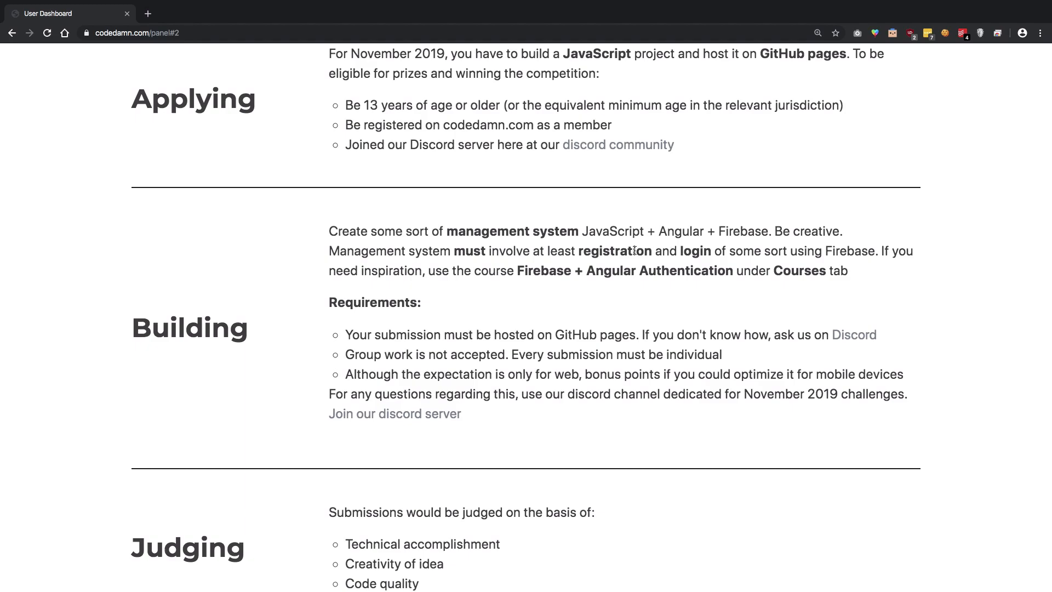
{"action": "double_click", "coordinate": [679, 231]}
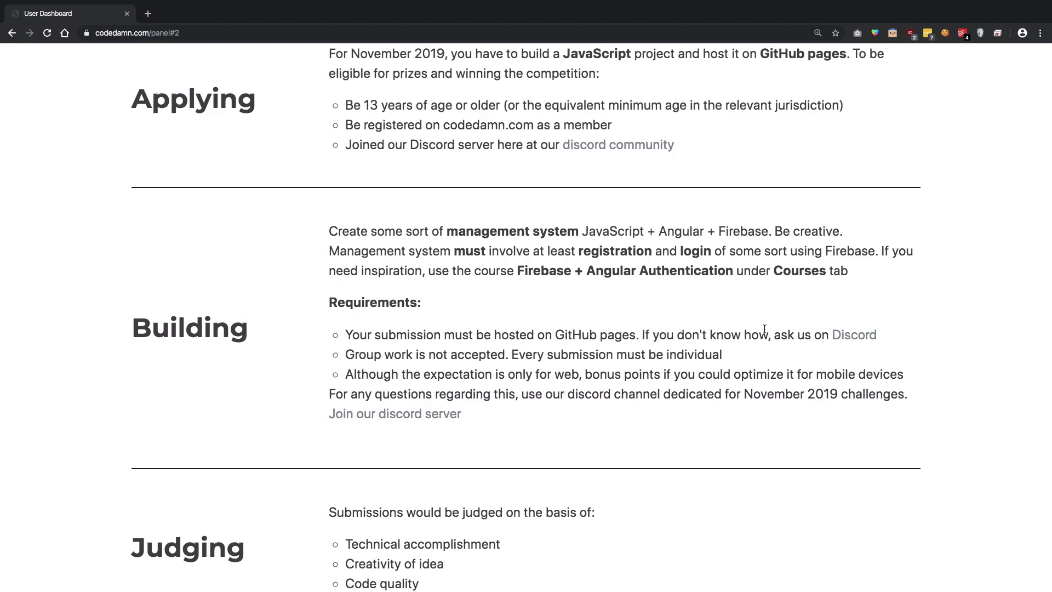
{"action": "mouse_move", "coordinate": [672, 270]}
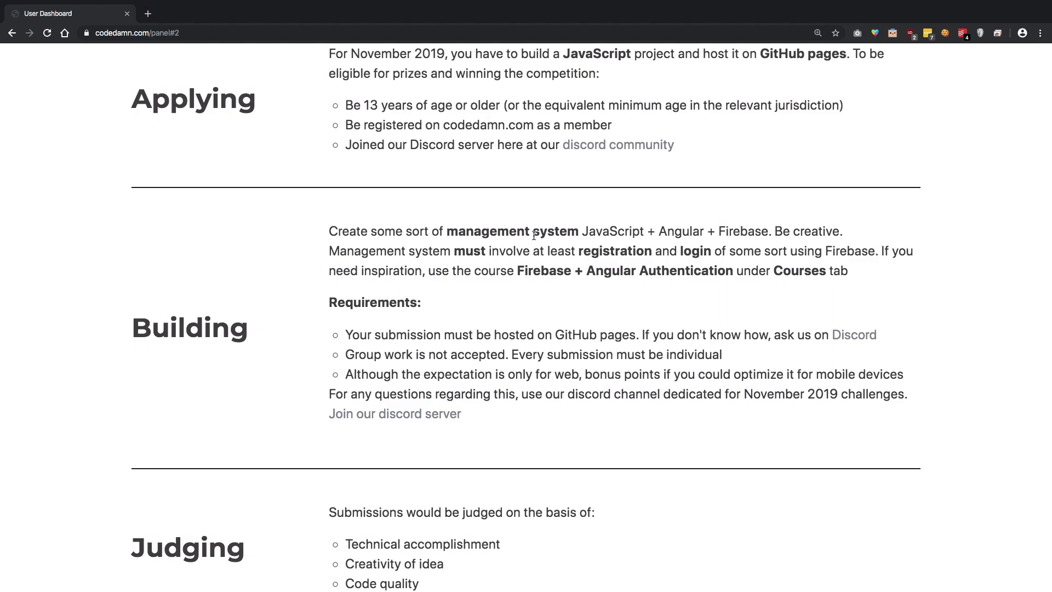
{"action": "left_click_drag", "start_coordinate": [657, 230], "coordinate": [769, 231]}
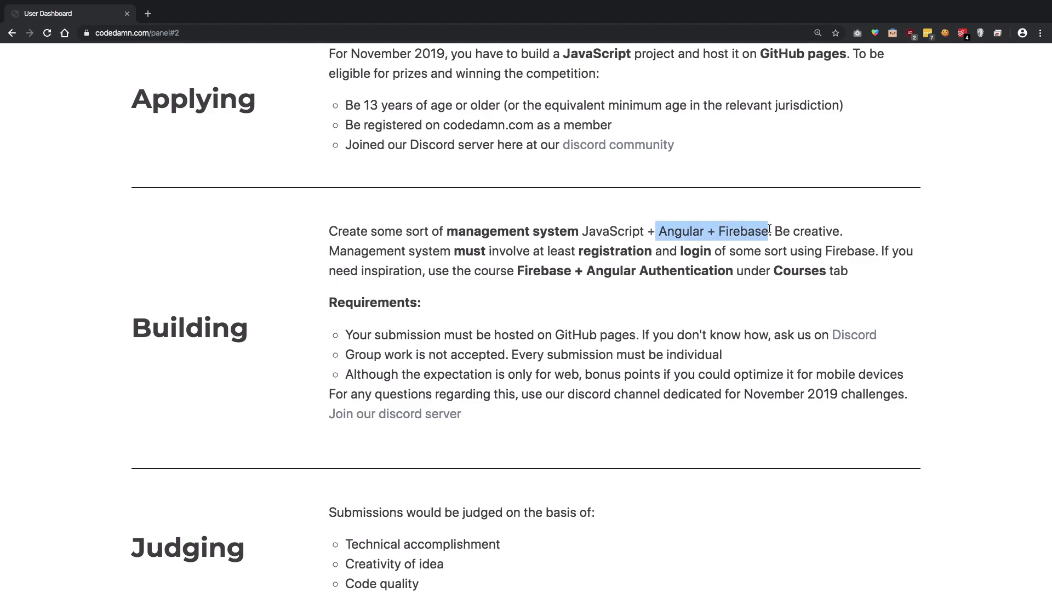
{"action": "mouse_move", "coordinate": [681, 291]}
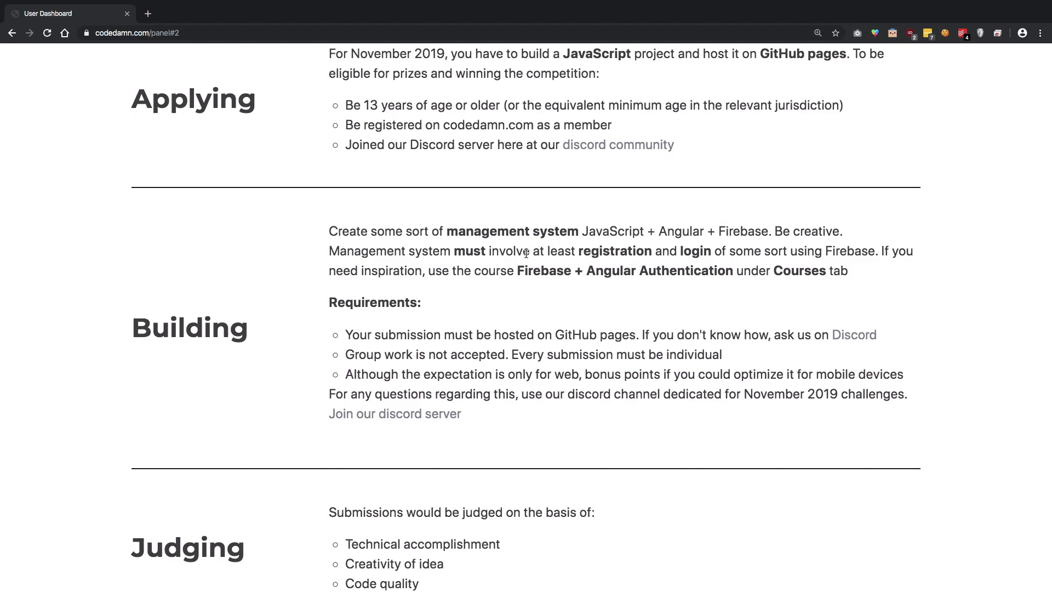
{"action": "mouse_move", "coordinate": [739, 288]}
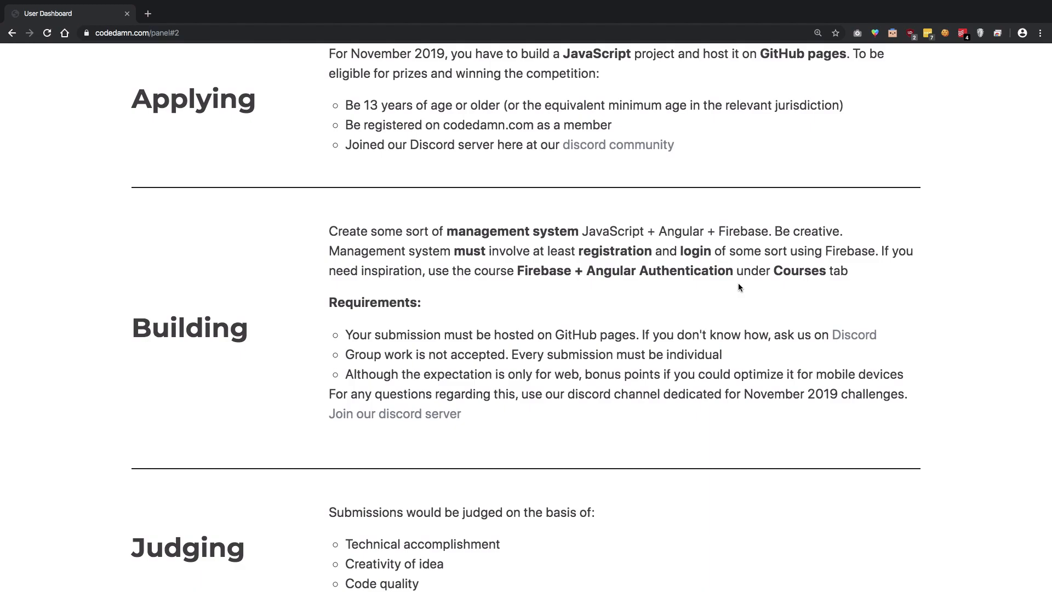
{"action": "scroll", "scroll_direction": "up", "scroll_amount": 3}
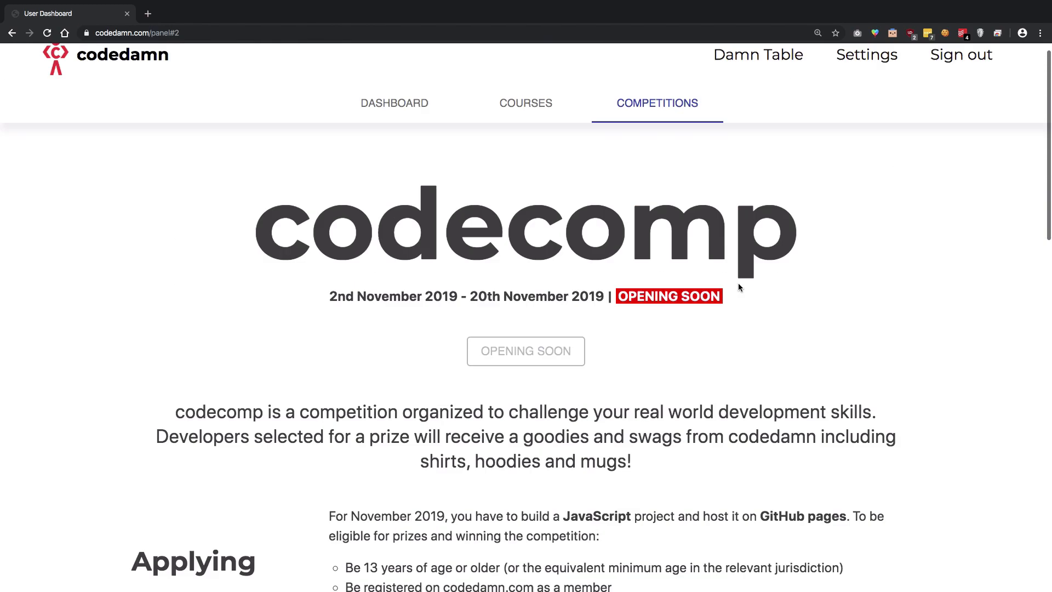
{"action": "left_click", "coordinate": [525, 103]}
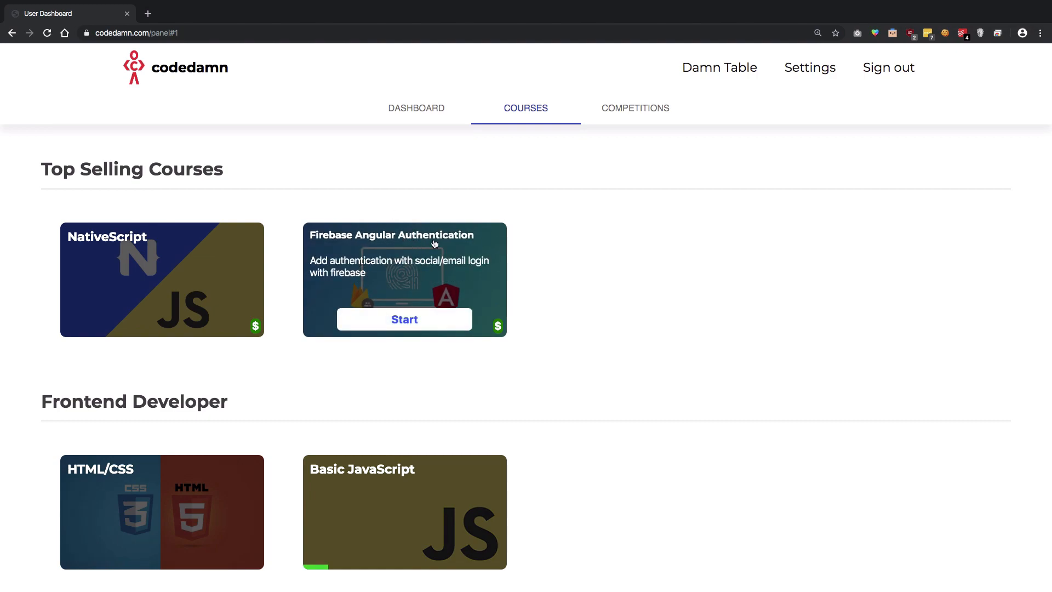
{"action": "left_click", "coordinate": [404, 319]}
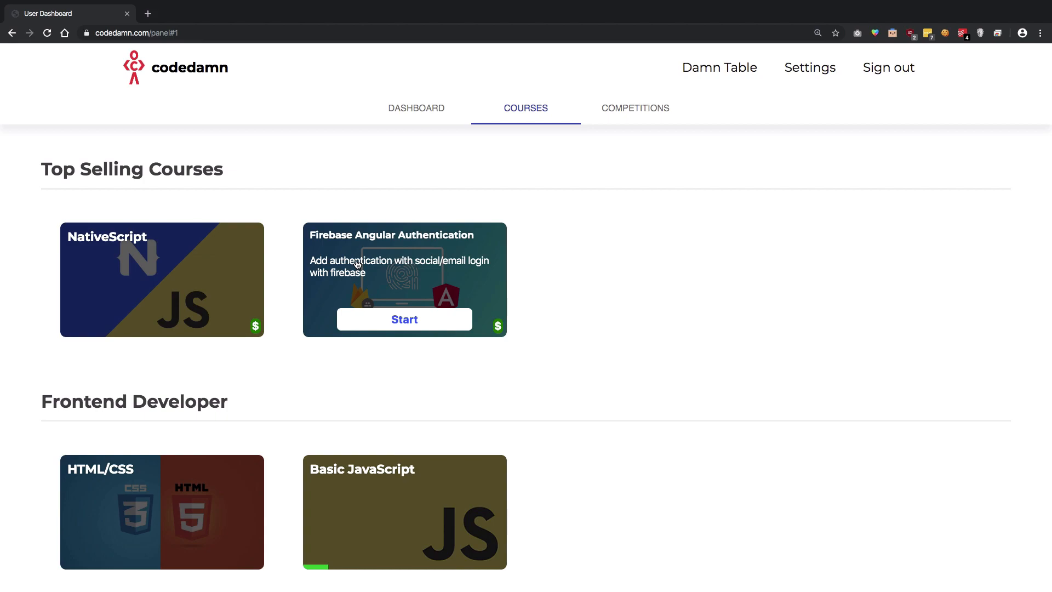
{"action": "left_click", "coordinate": [635, 108]}
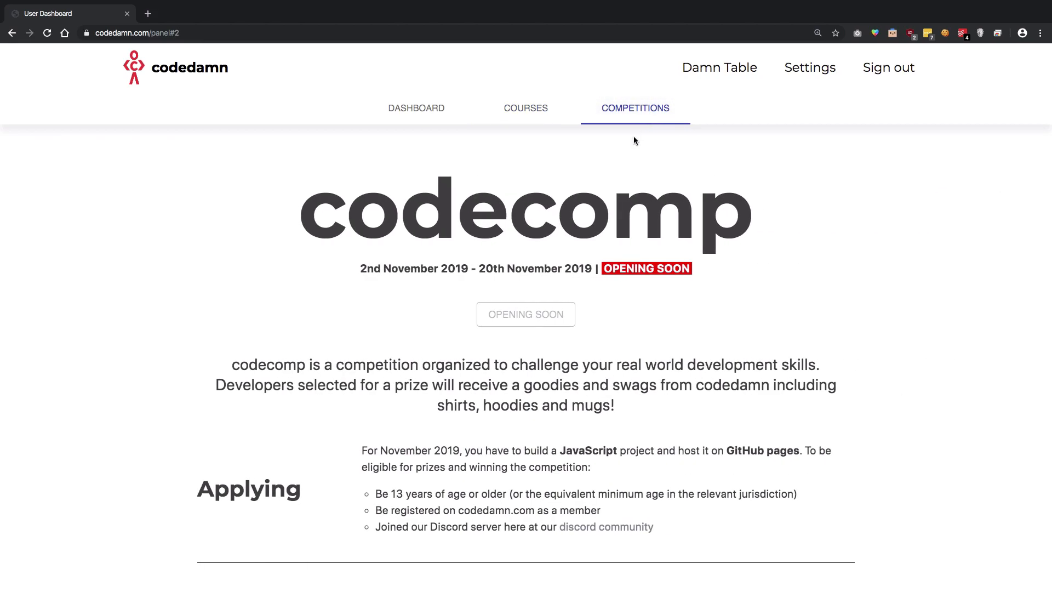
{"action": "scroll", "scroll_direction": "down", "scroll_amount": 3}
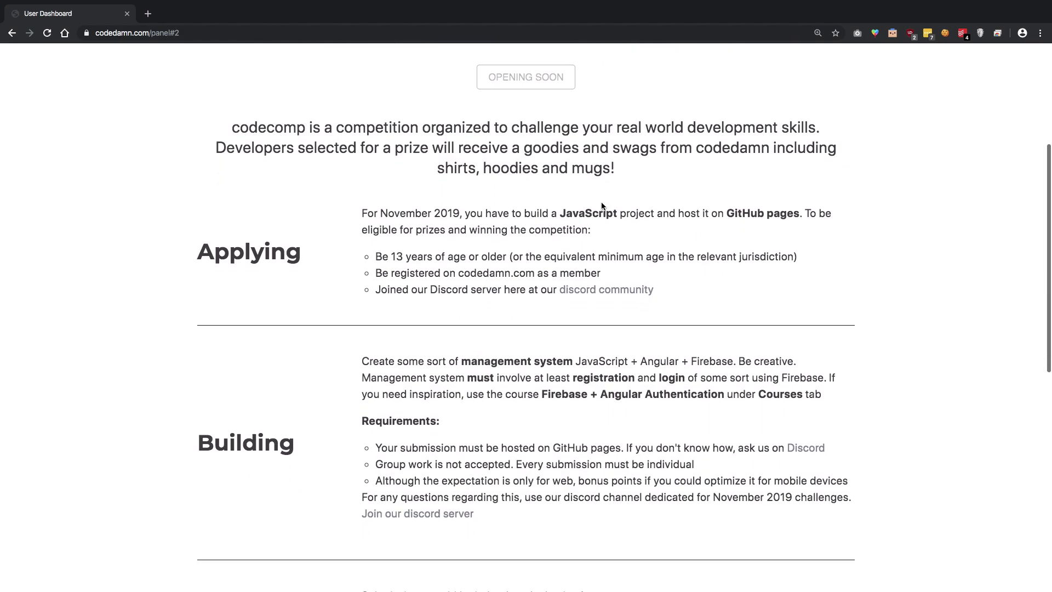
{"action": "scroll", "scroll_direction": "down", "scroll_amount": 3}
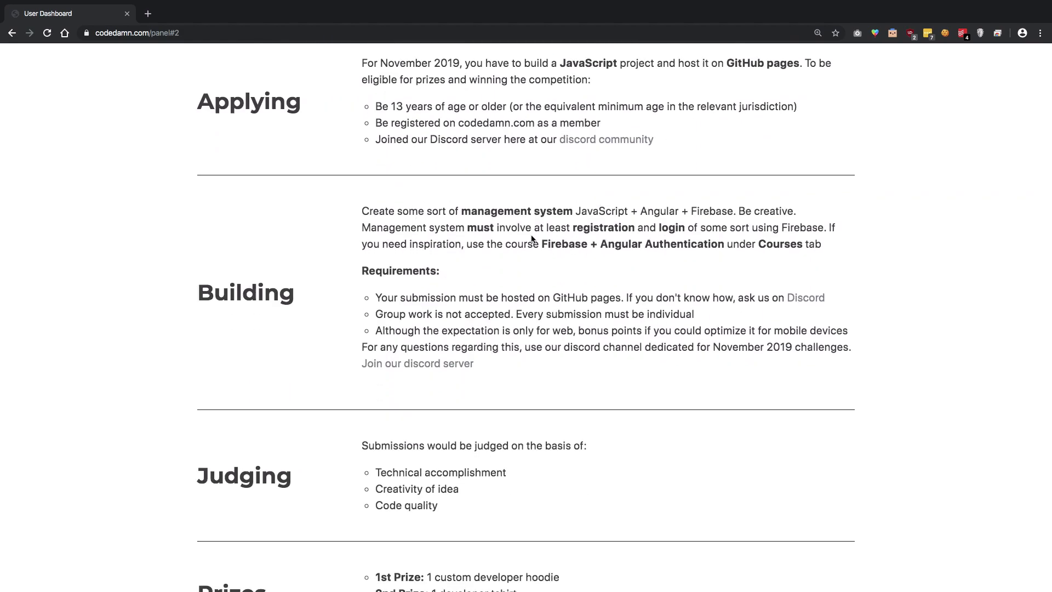
{"action": "mouse_move", "coordinate": [595, 268]}
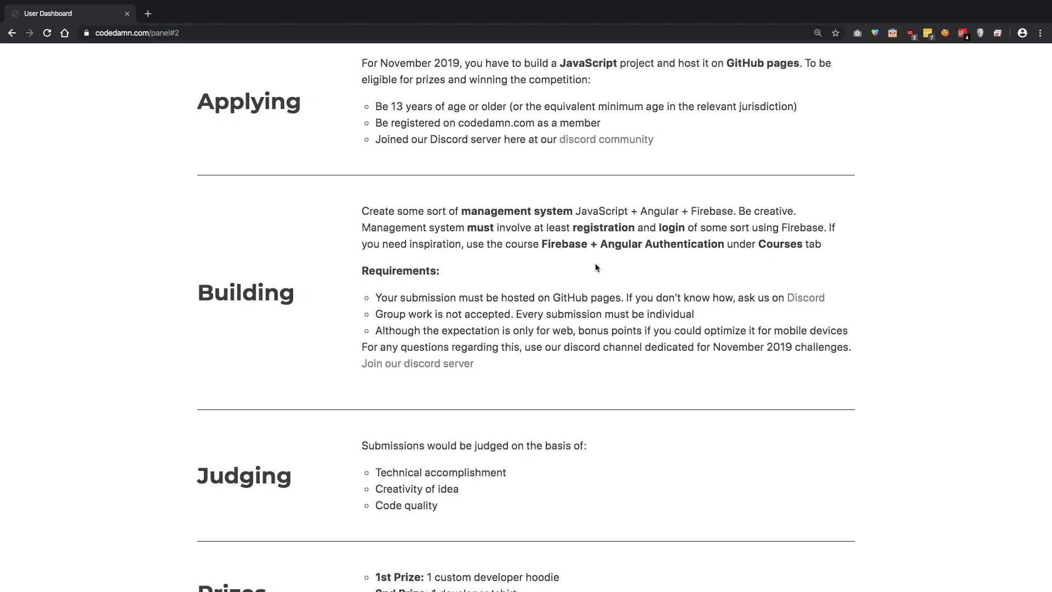
{"action": "mouse_move", "coordinate": [683, 231]}
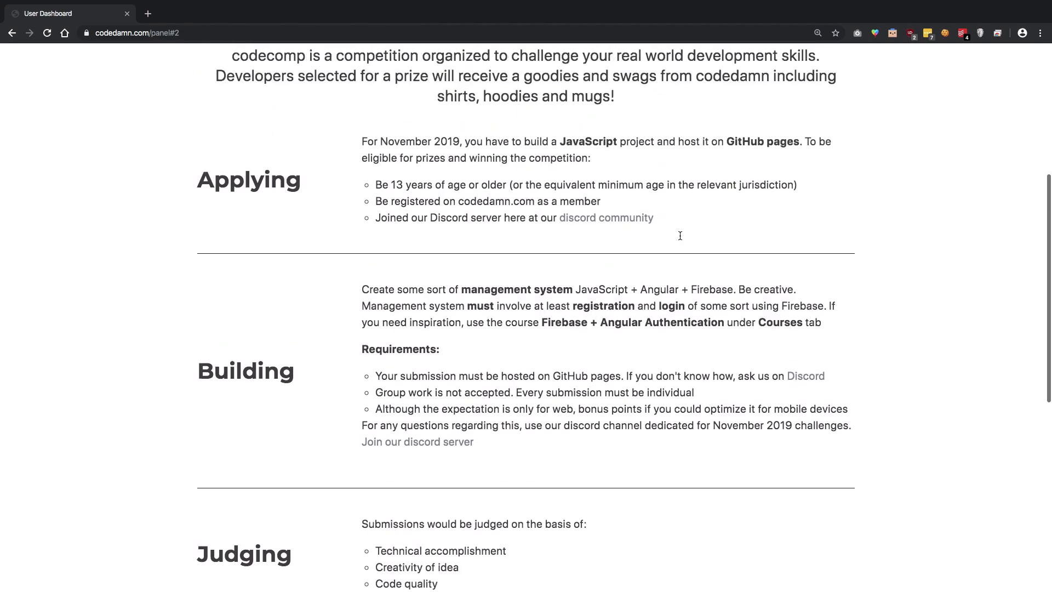
{"action": "scroll", "scroll_direction": "up", "scroll_amount": 3}
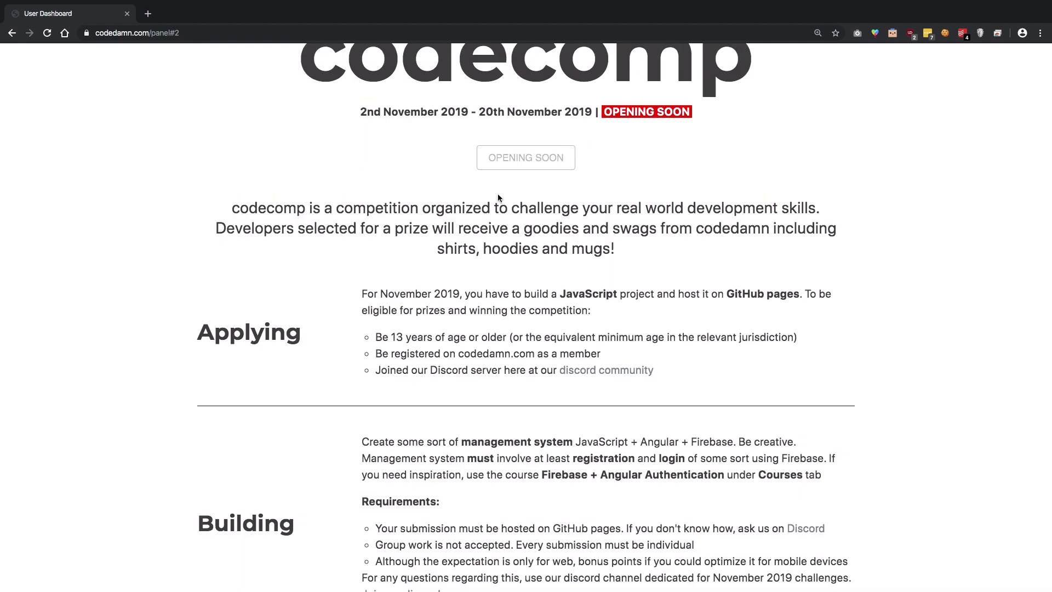
{"action": "scroll", "scroll_direction": "down", "scroll_amount": 3}
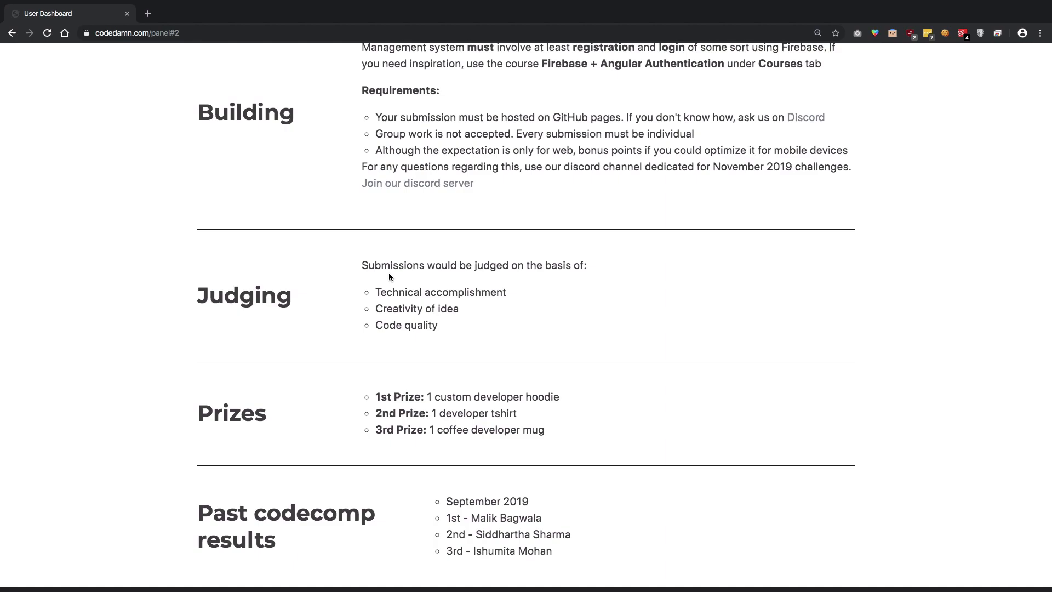
{"action": "mouse_move", "coordinate": [423, 291]}
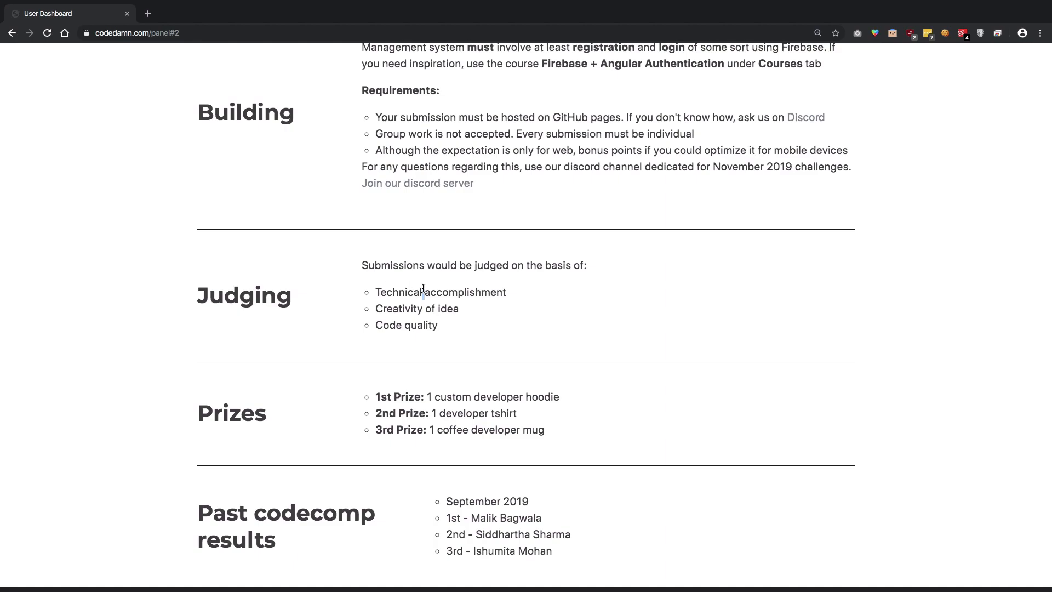
{"action": "scroll", "scroll_direction": "down", "scroll_amount": 3}
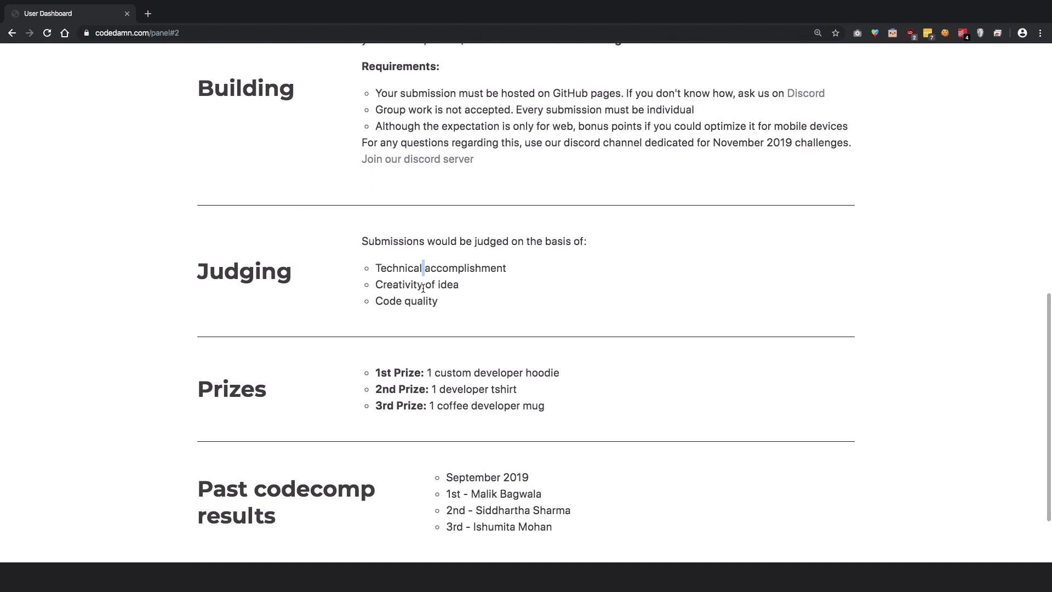
{"action": "scroll", "scroll_direction": "down", "scroll_amount": 3}
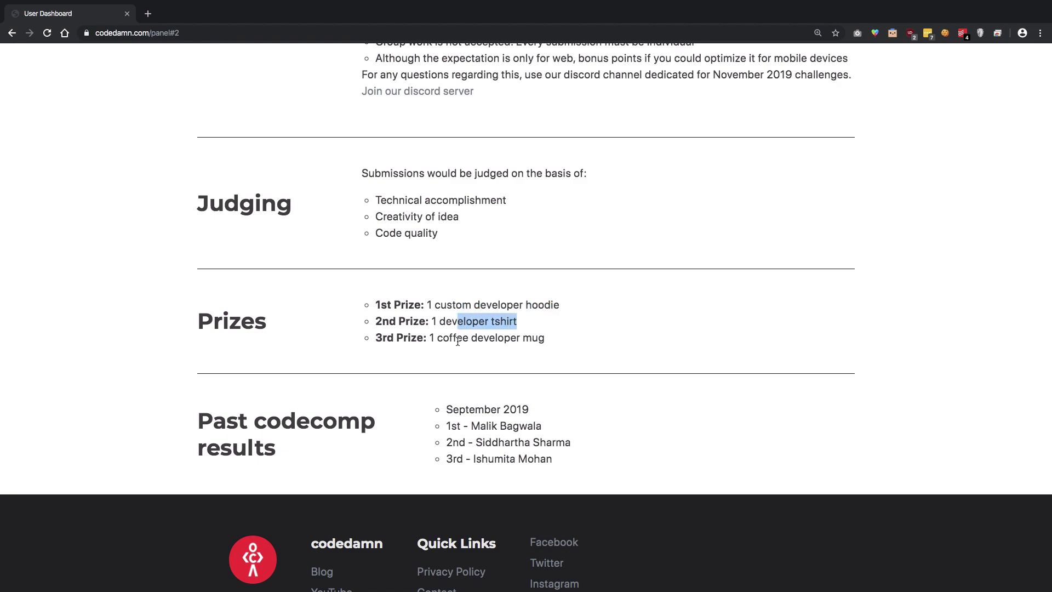
{"action": "left_click", "coordinate": [553, 332]}
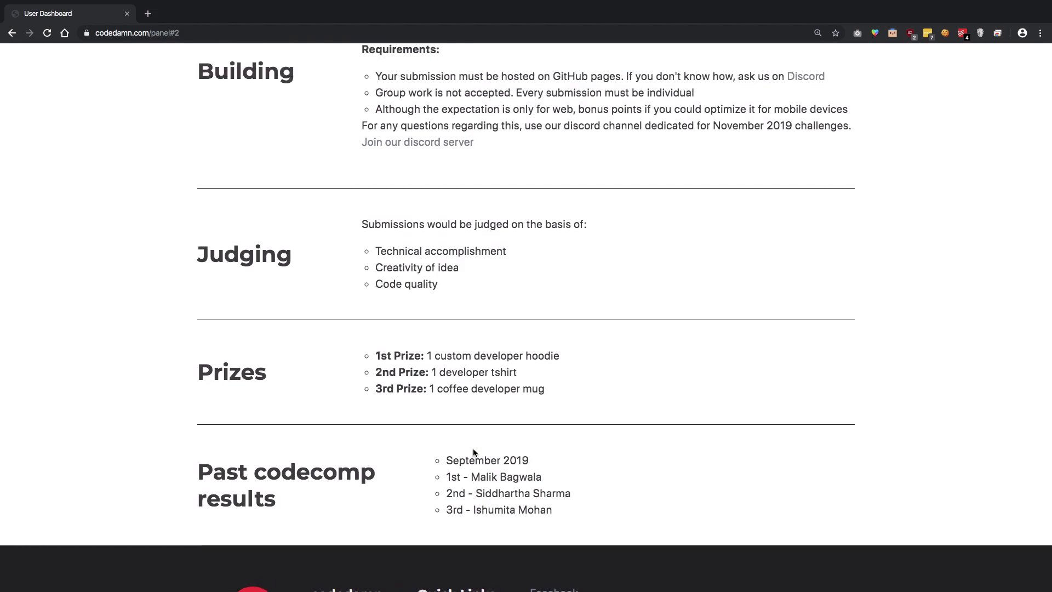
{"action": "scroll", "scroll_direction": "up", "scroll_amount": 3}
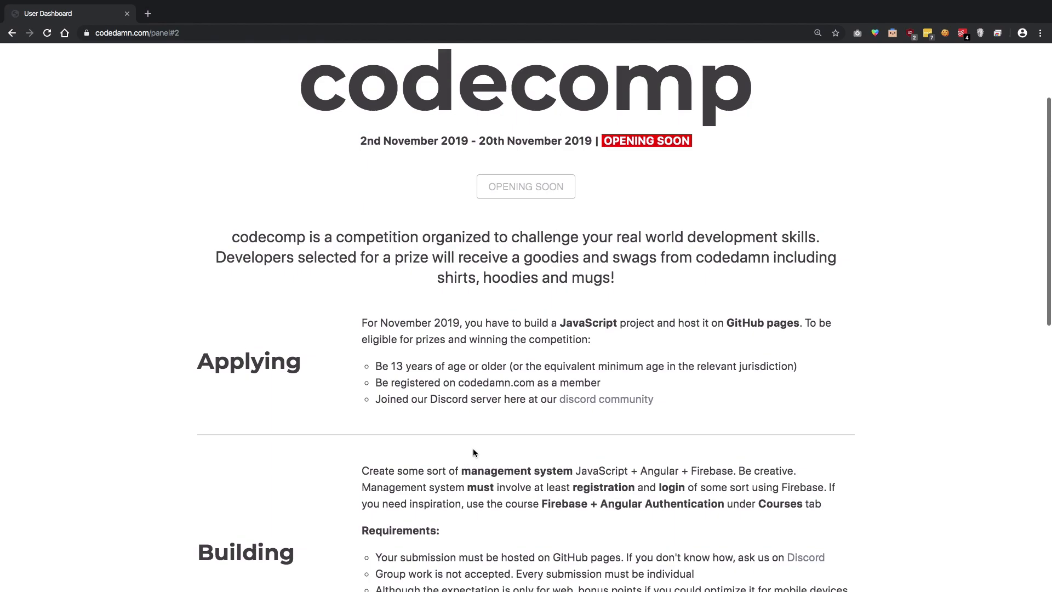